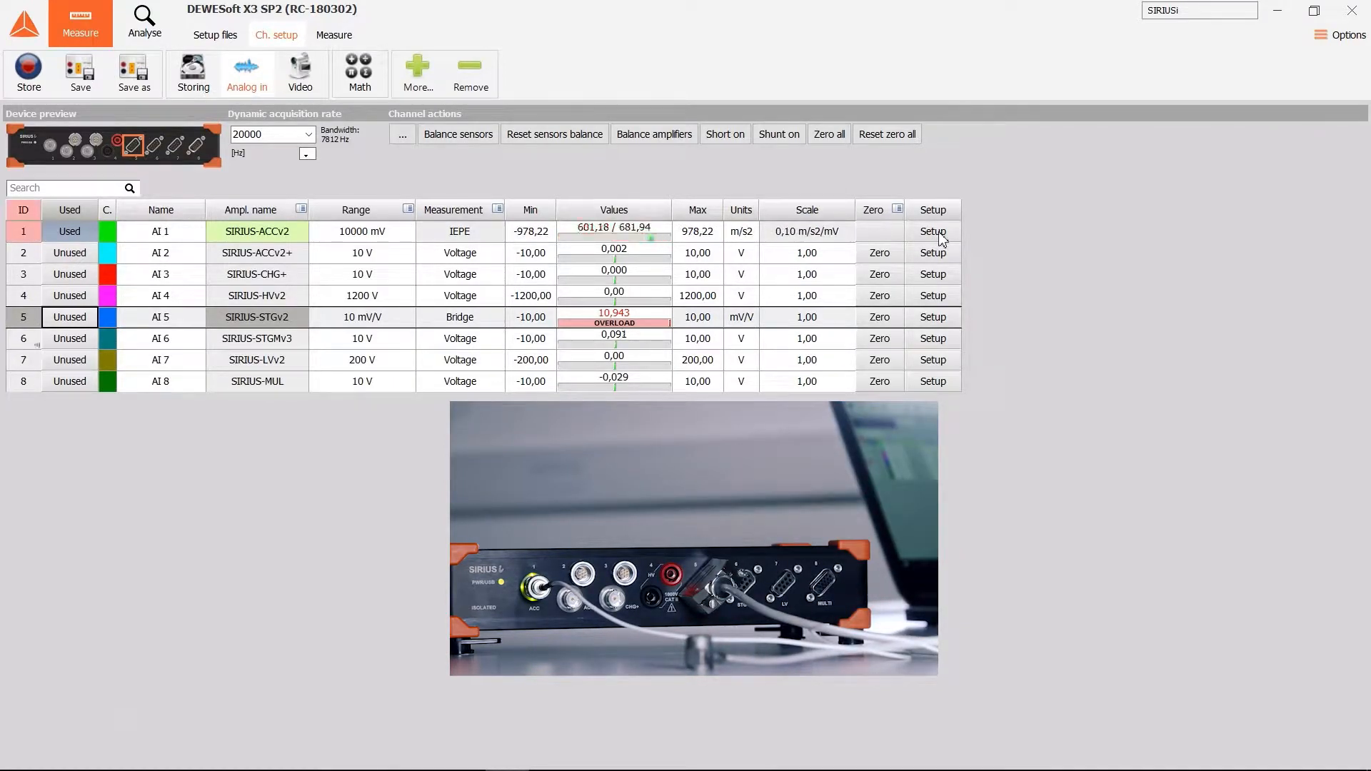
# Step: Open the detailed setup for IEPE accelerometer channel AI 1
pyautogui.click(933, 230)
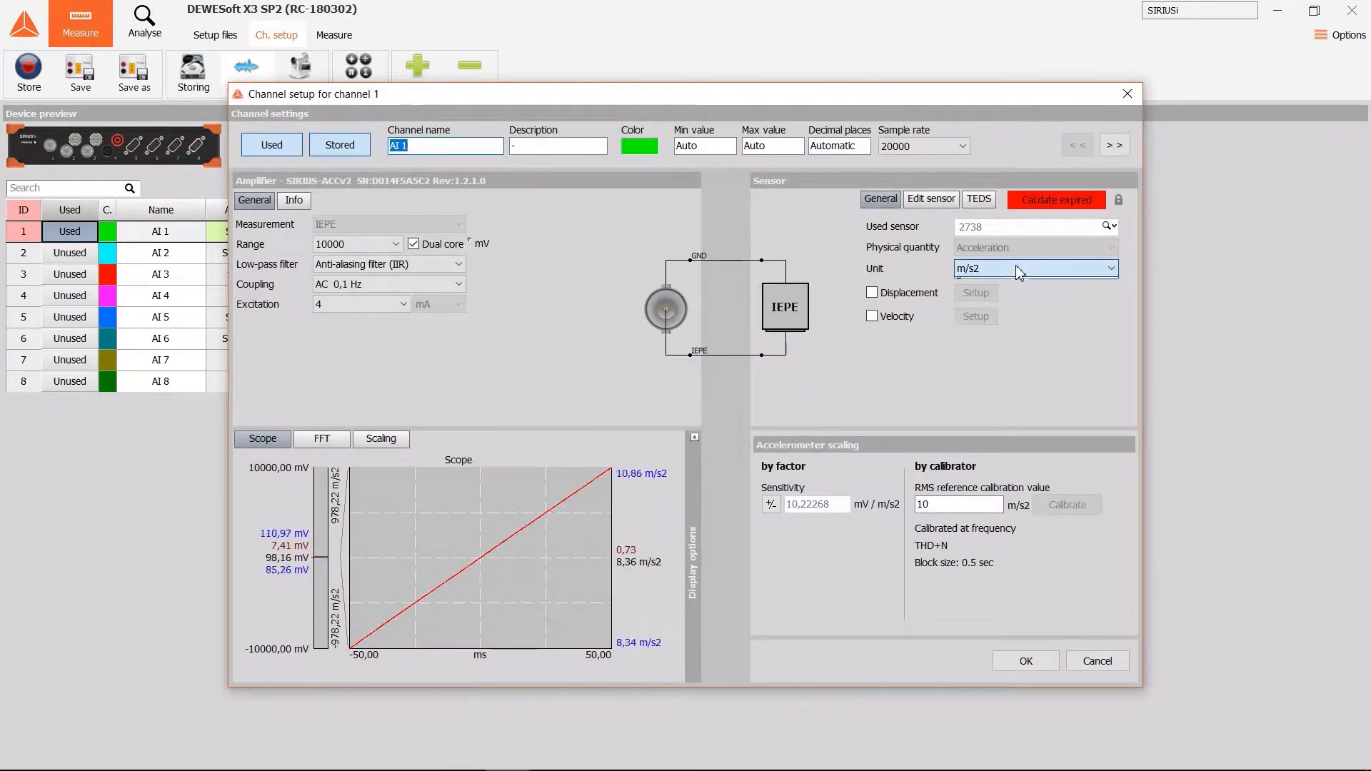
# Step: Change AI 1's acceleration unit from m/s2 to g
pyautogui.click(1035, 269)
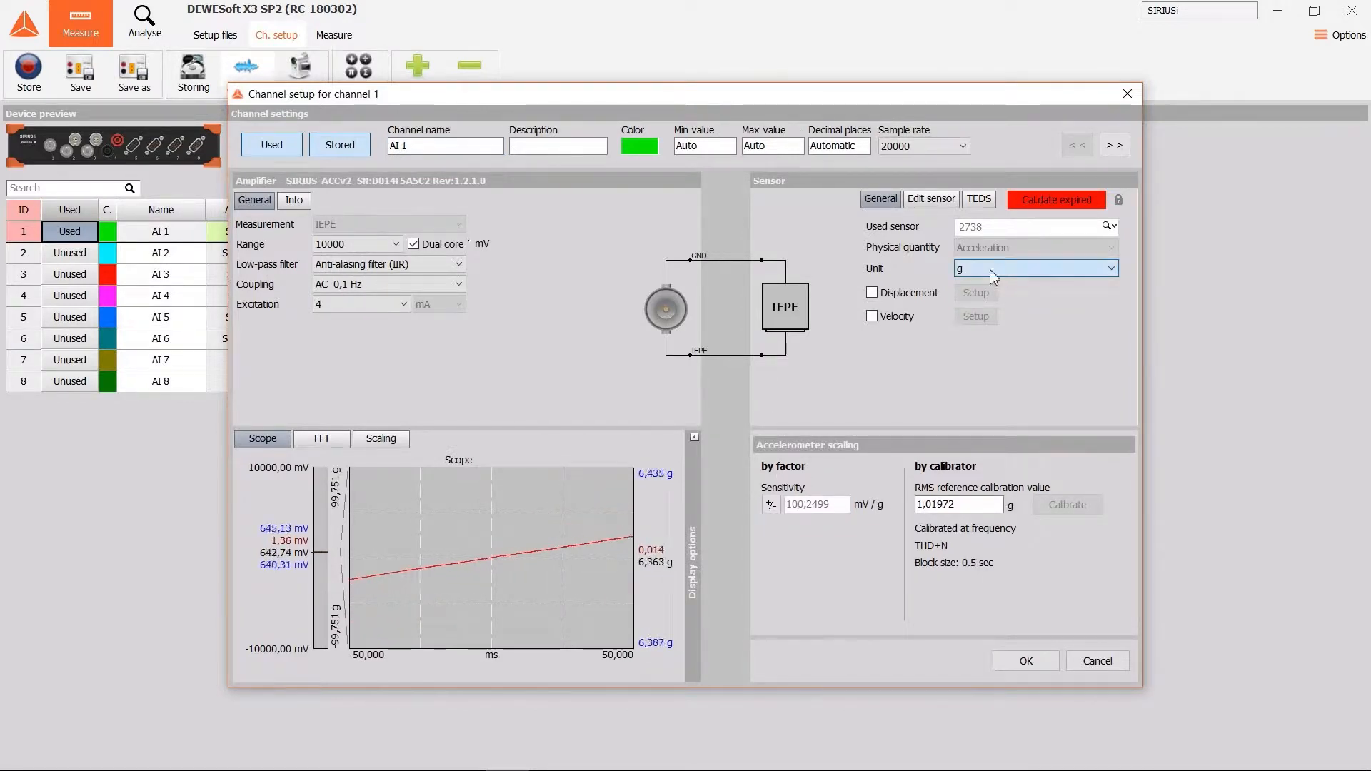
pyautogui.click(1035, 268)
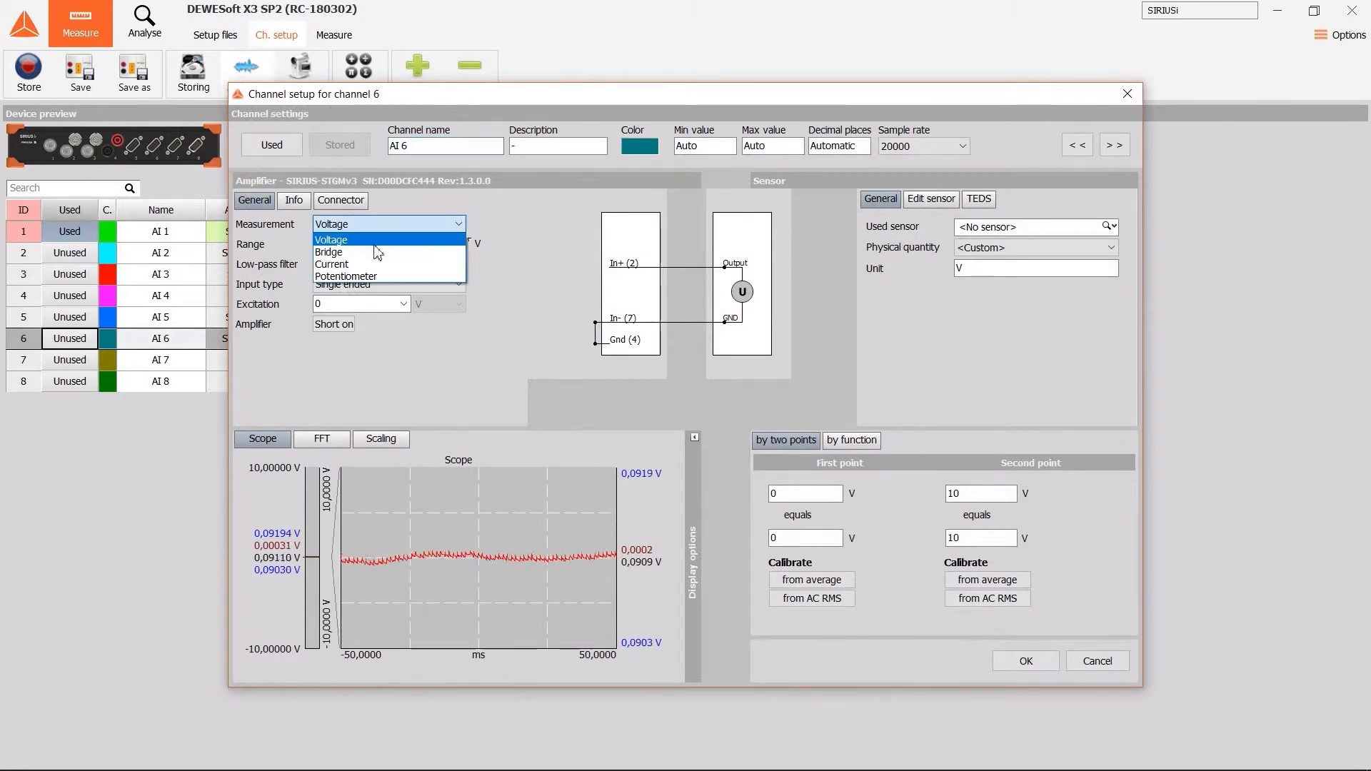
# Step: Switch AI 6 to bridge measurement and enter sensor serial number 1234
pyautogui.click(330, 253)
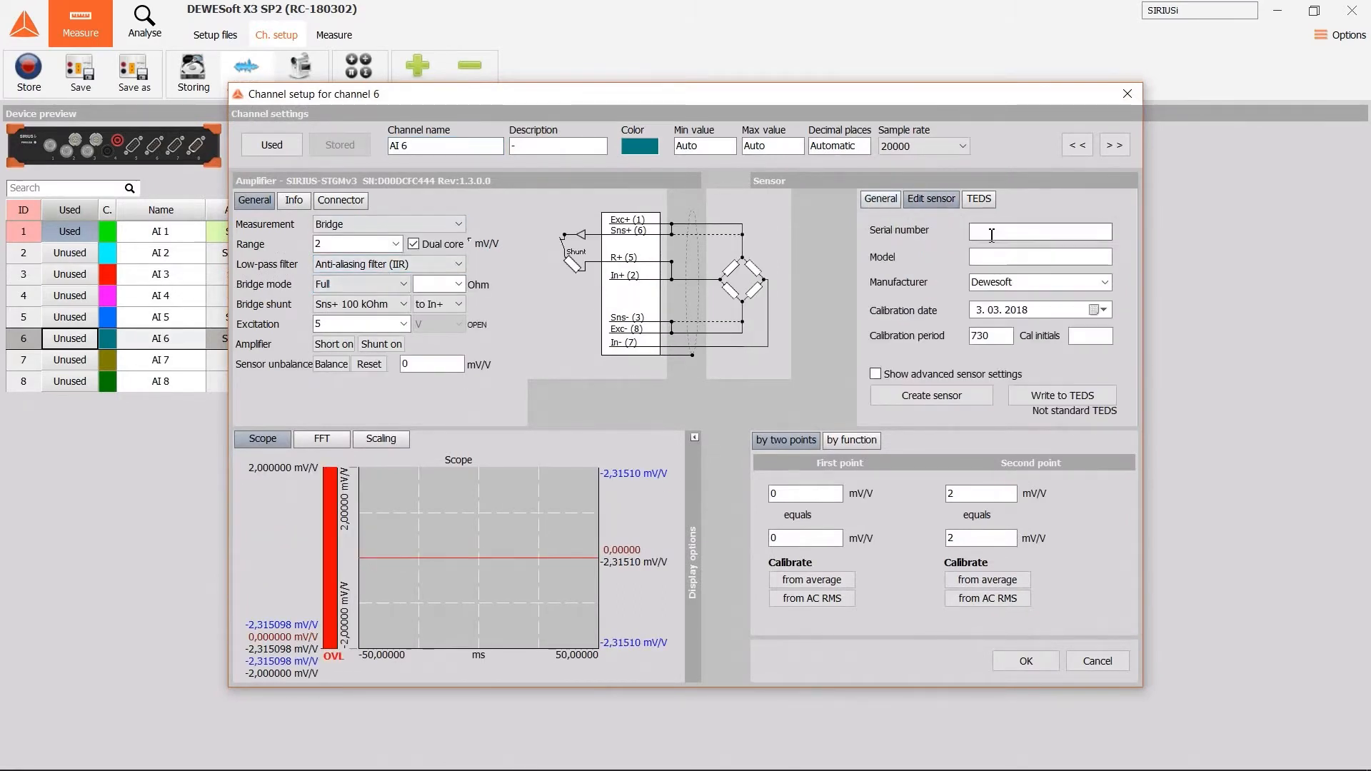
pyautogui.write('1234')
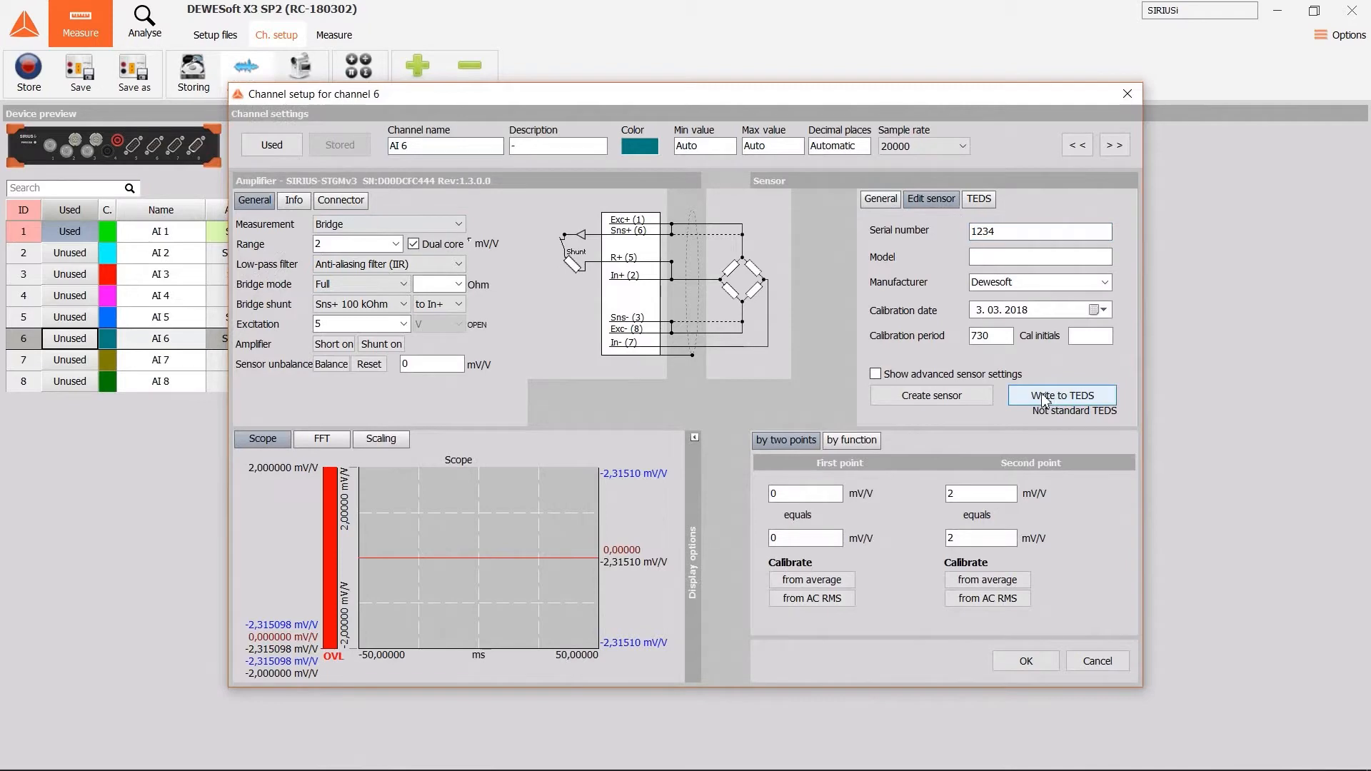